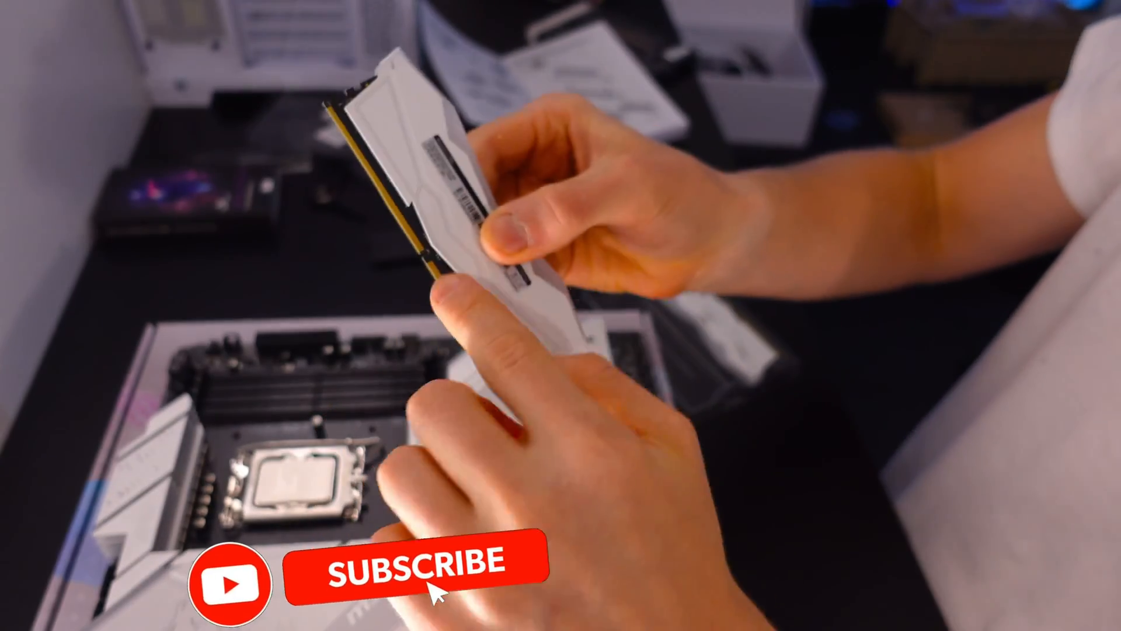
pyautogui.click(412, 581)
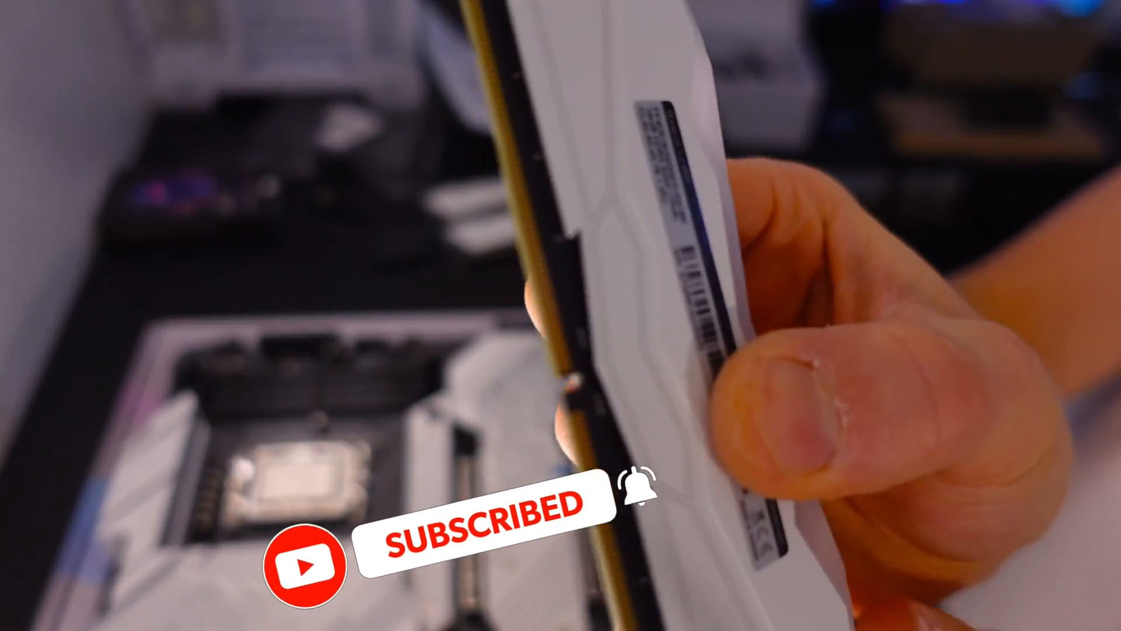